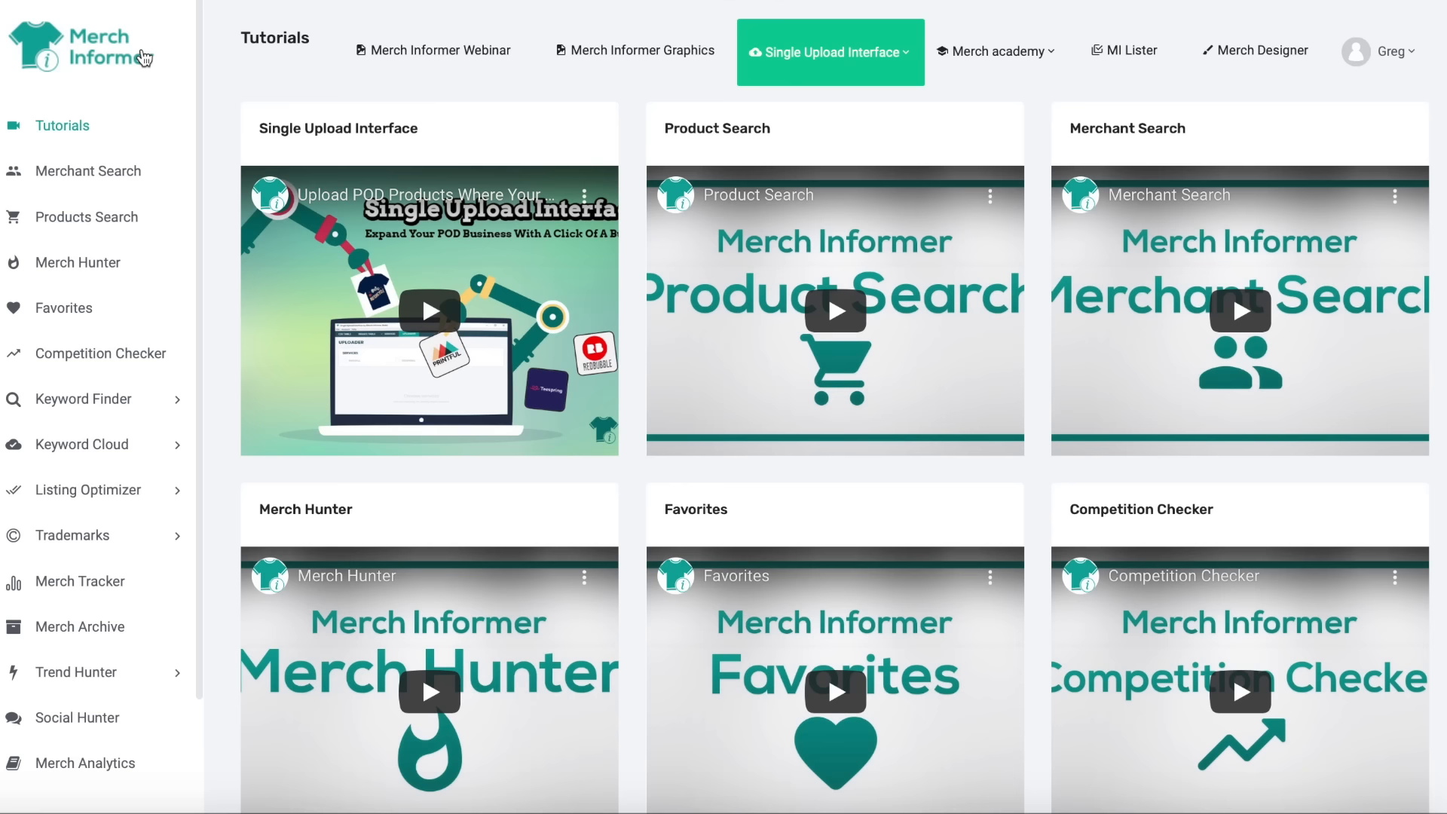
Step: Run Competition Checker on 'woman pilot': 229 products online, 4 with BSR, grade A
left_click(96, 354)
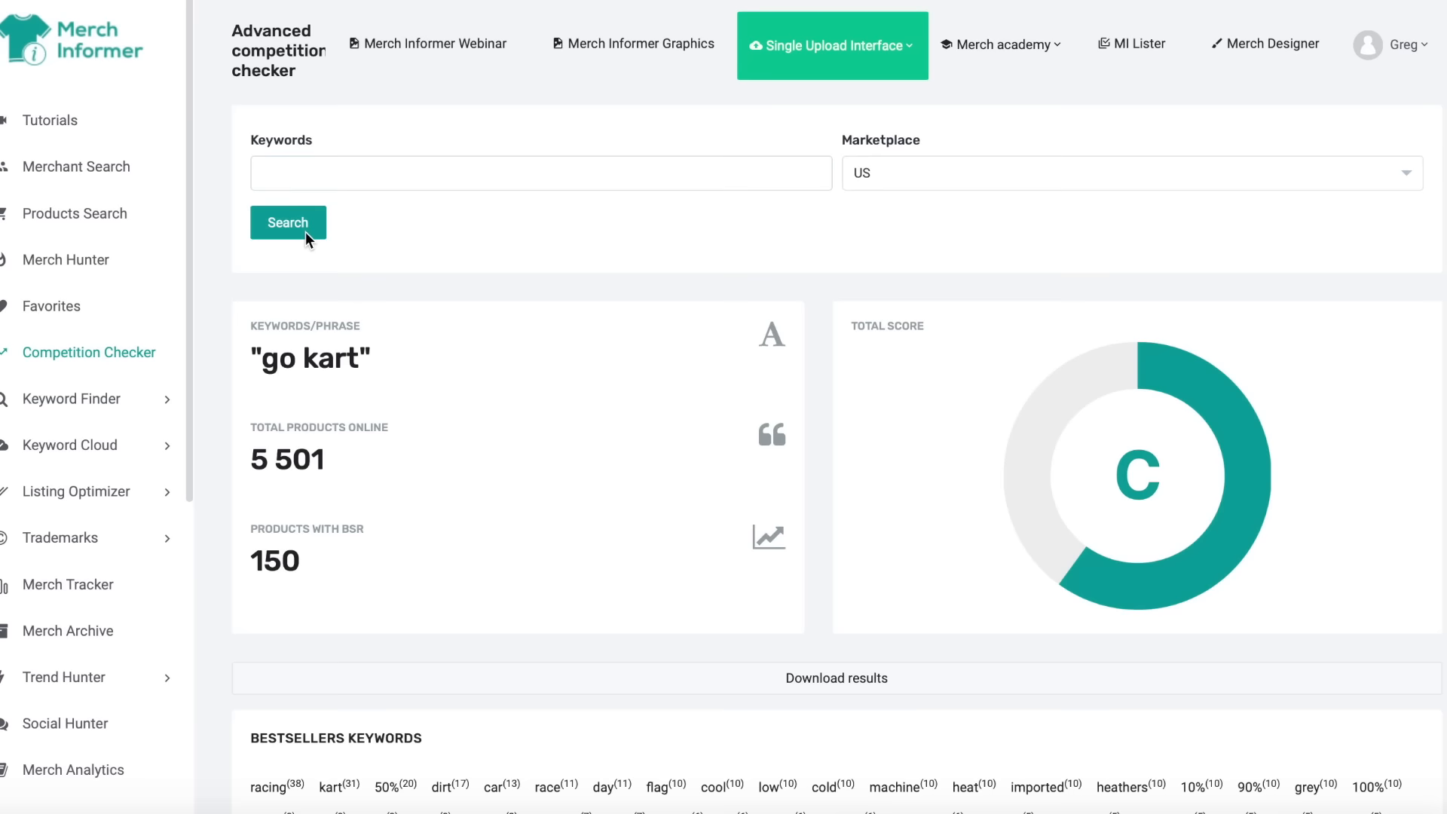
left_click(541, 176)
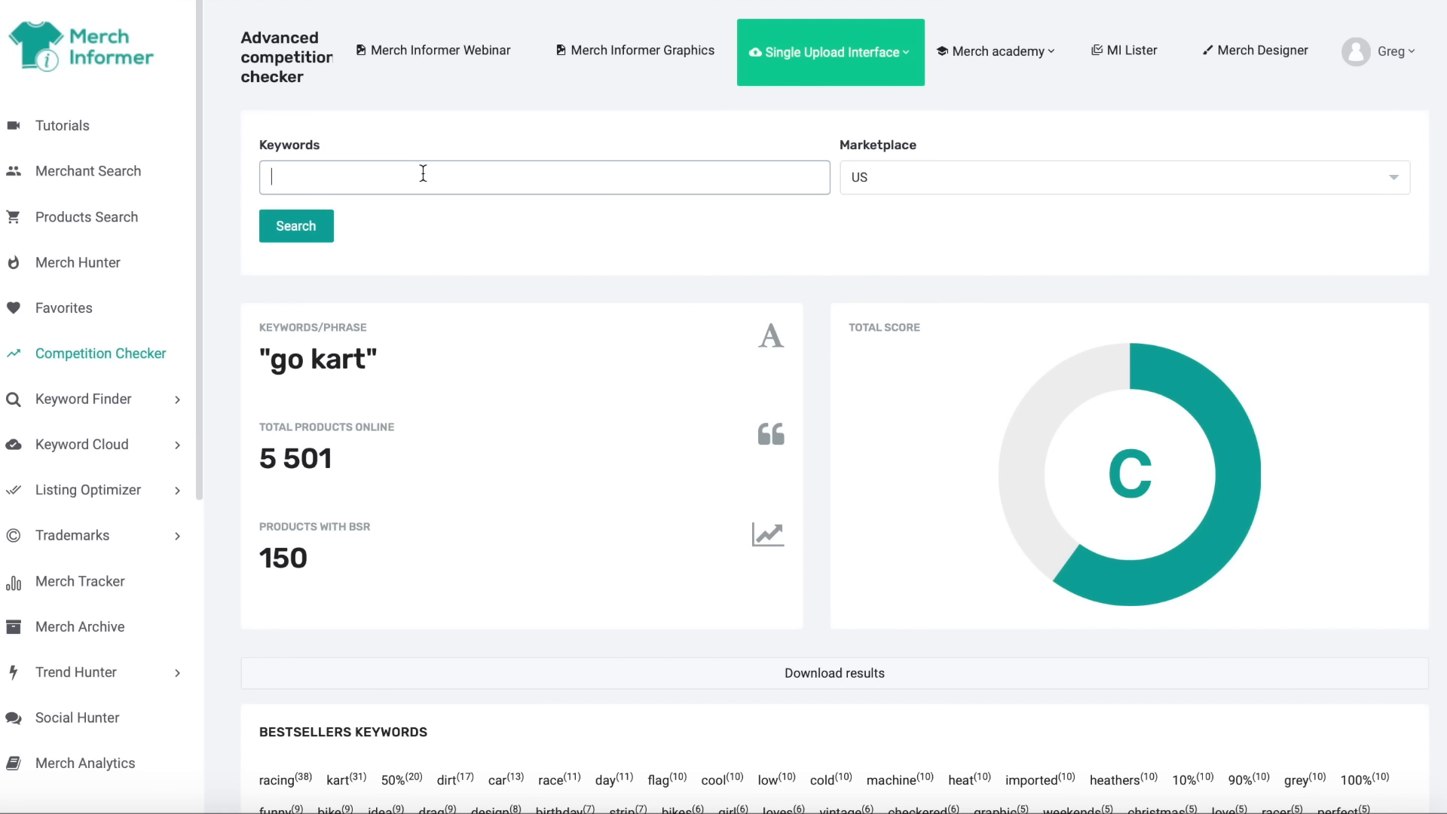
left_click(296, 226)
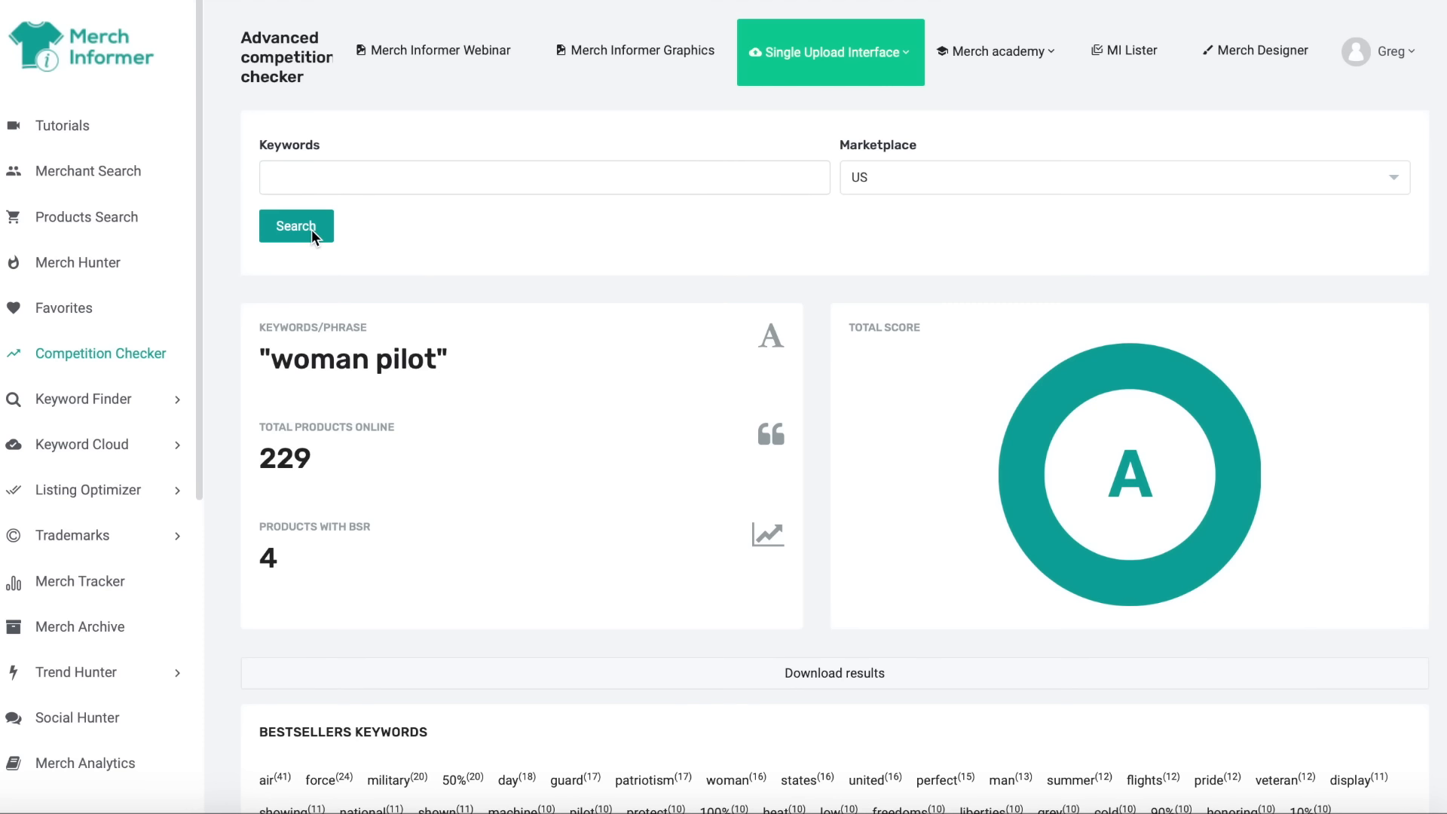
scroll("down", 3)
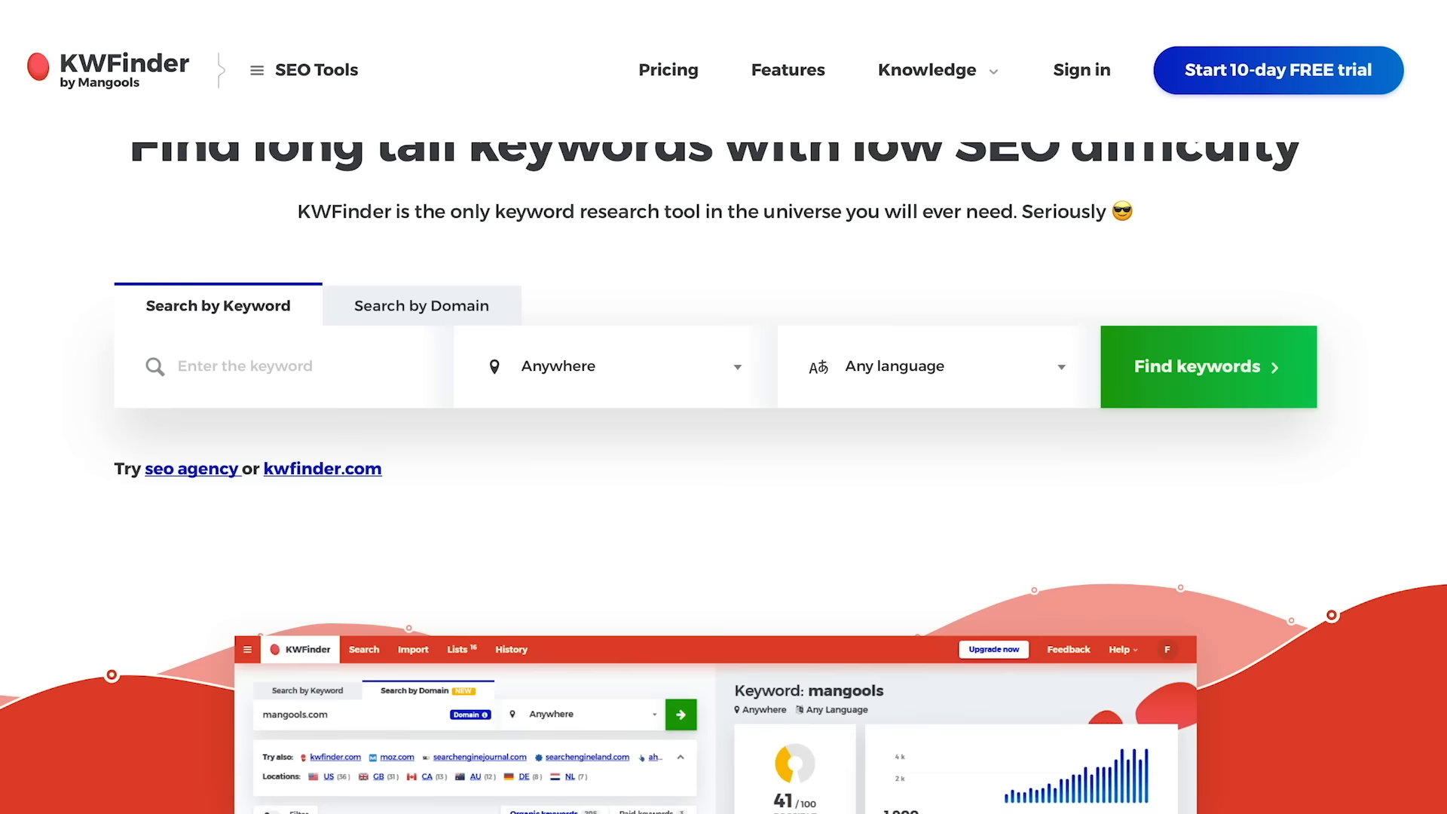
Step: Scroll down the KWFinder keyword search homepage
scroll("down", 3)
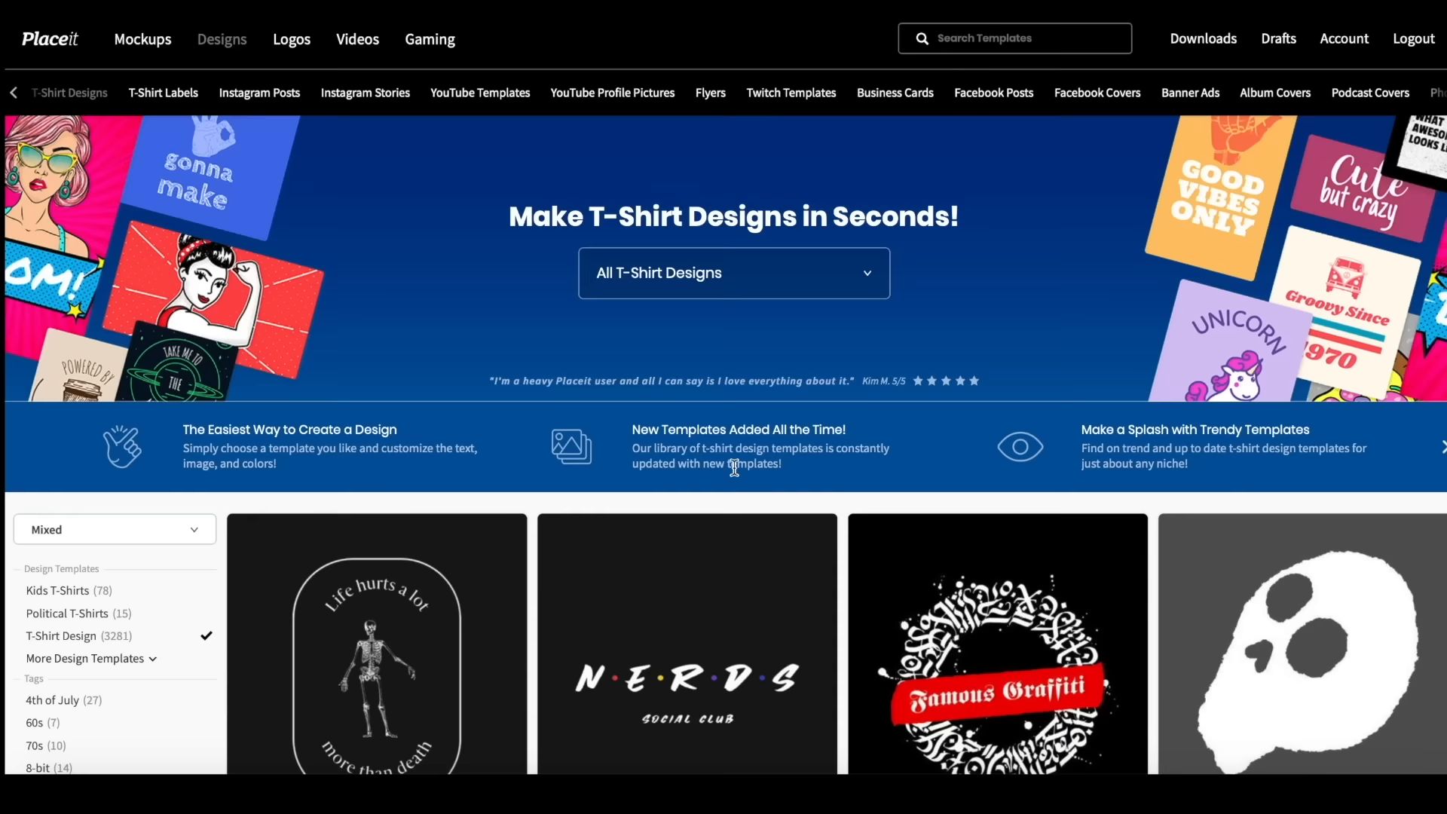
Step: Download the teal bicycle 'Ride More. Stress Less.' travel T-shirt design
scroll("down", 3)
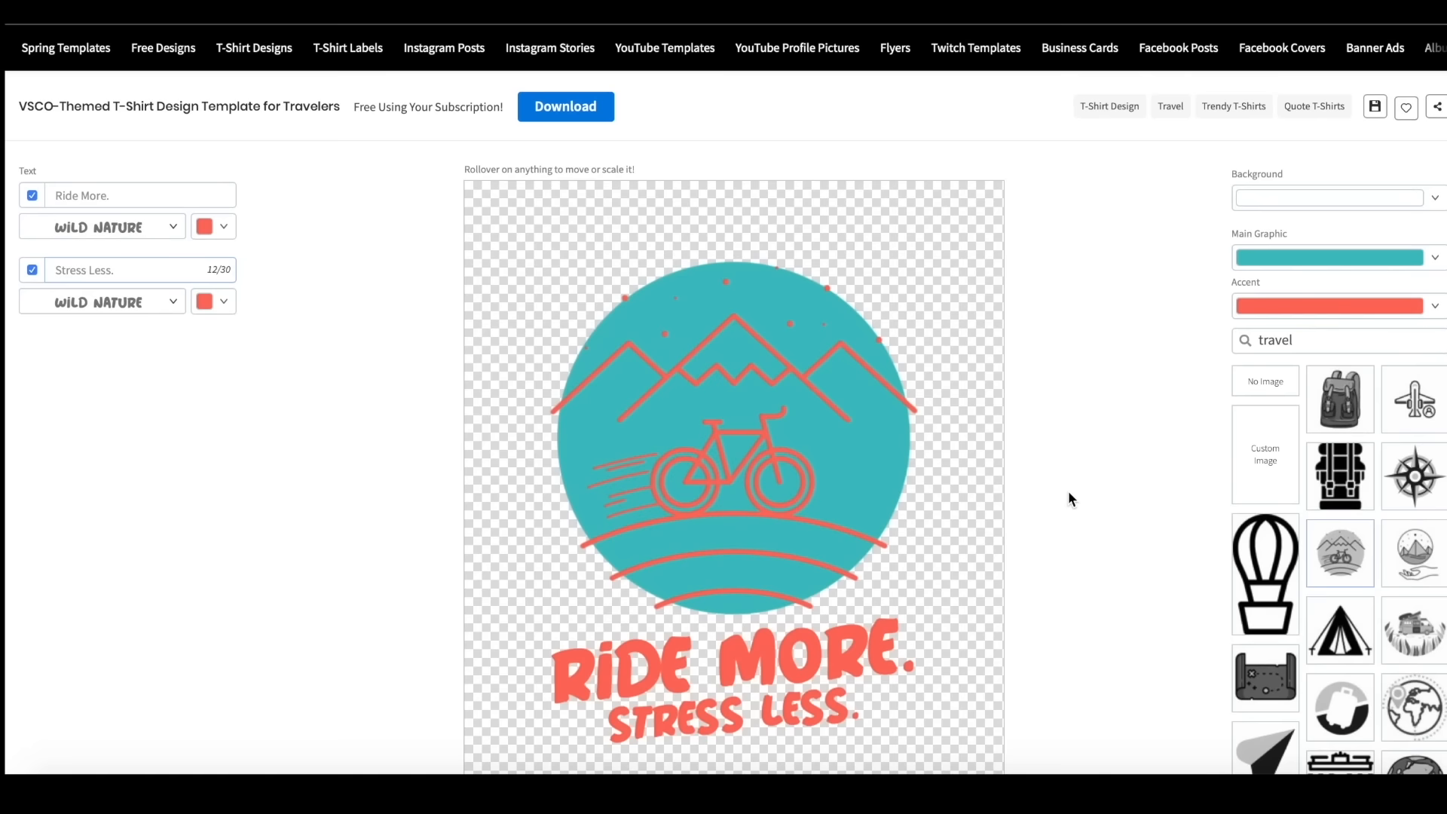
left_click(565, 106)
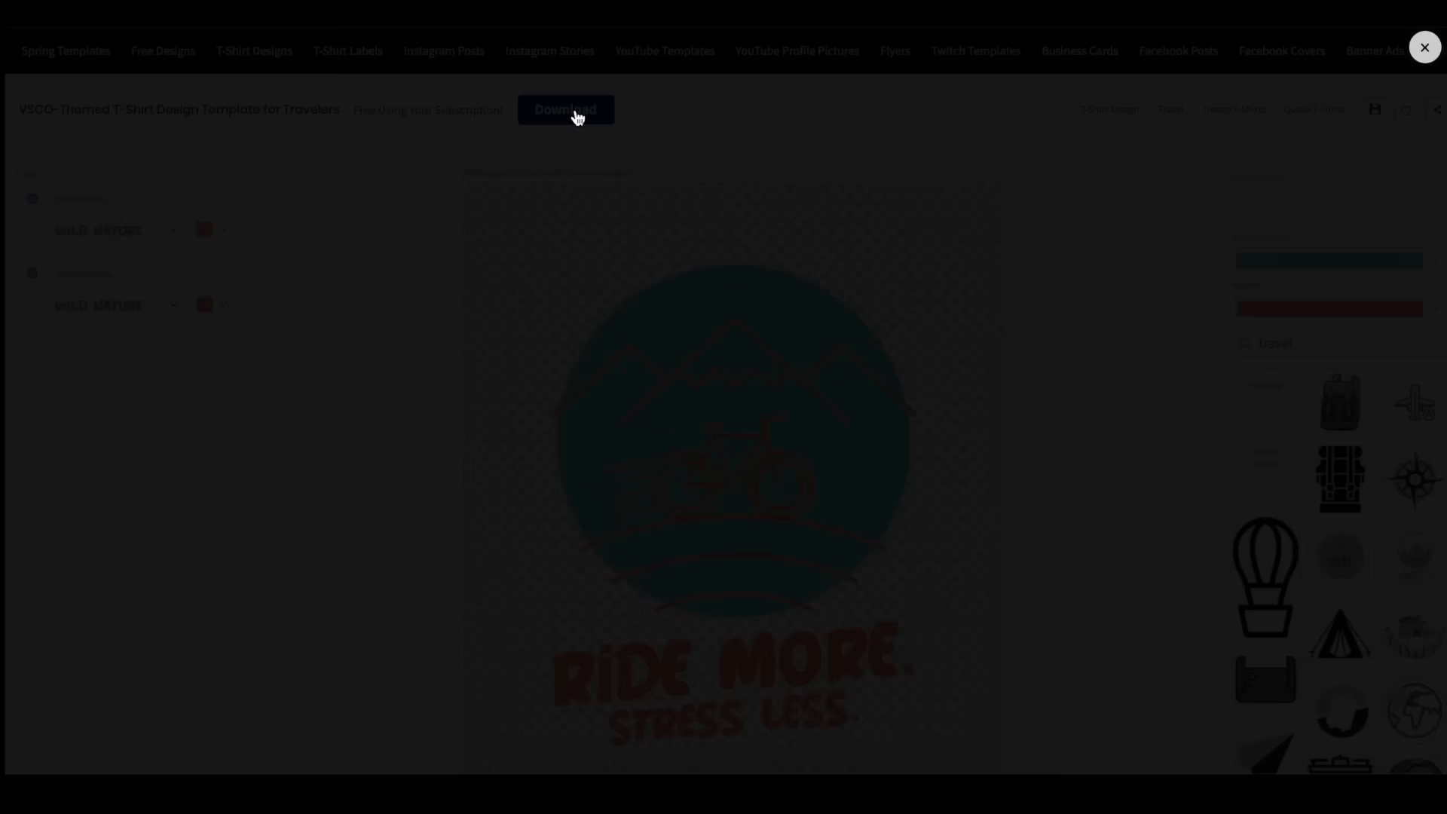
left_click(1425, 46)
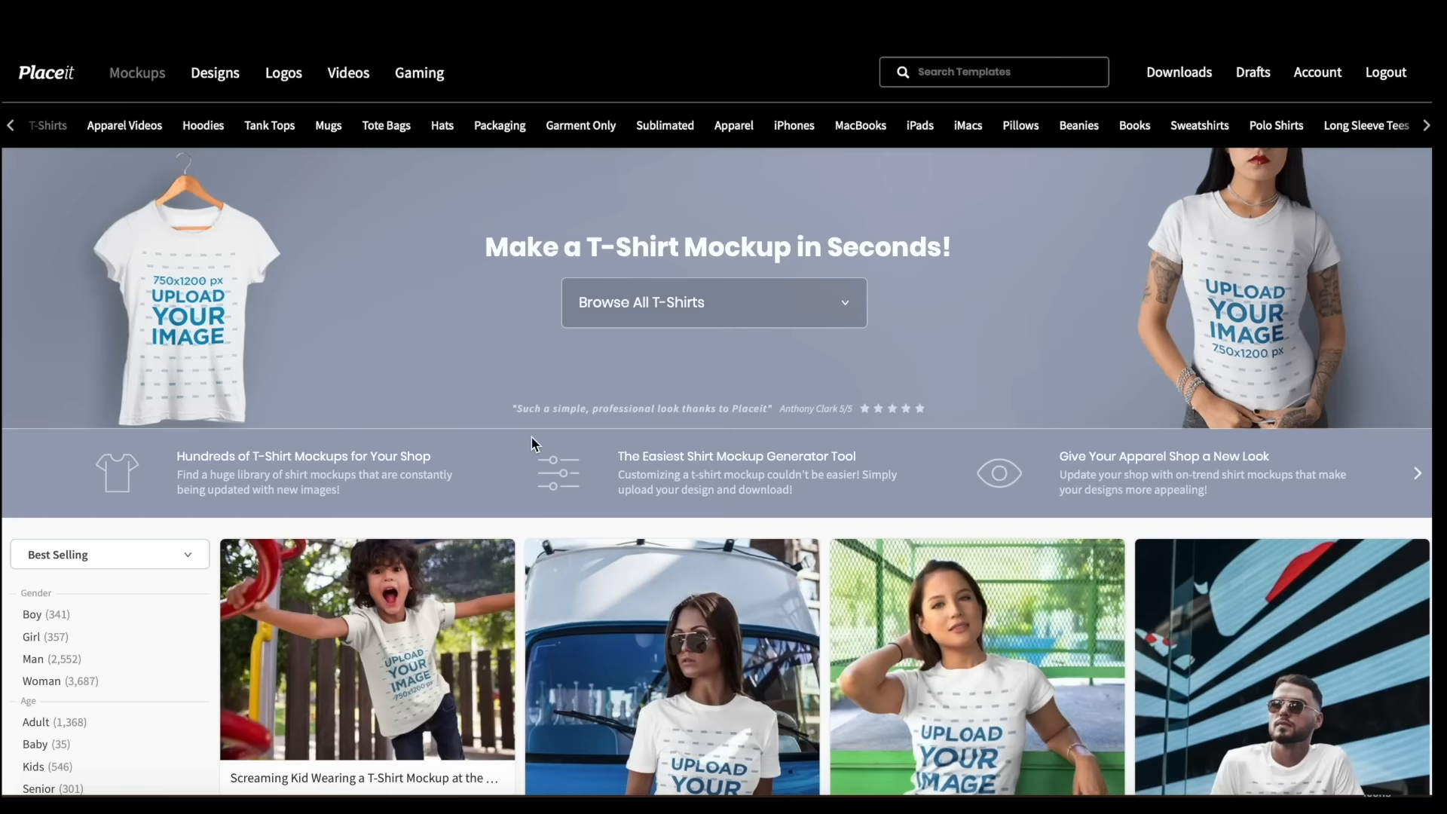
Step: Download the beach smoothie mockup of a woman wearing 'Ride More. Stress Less.'
scroll("down", 3)
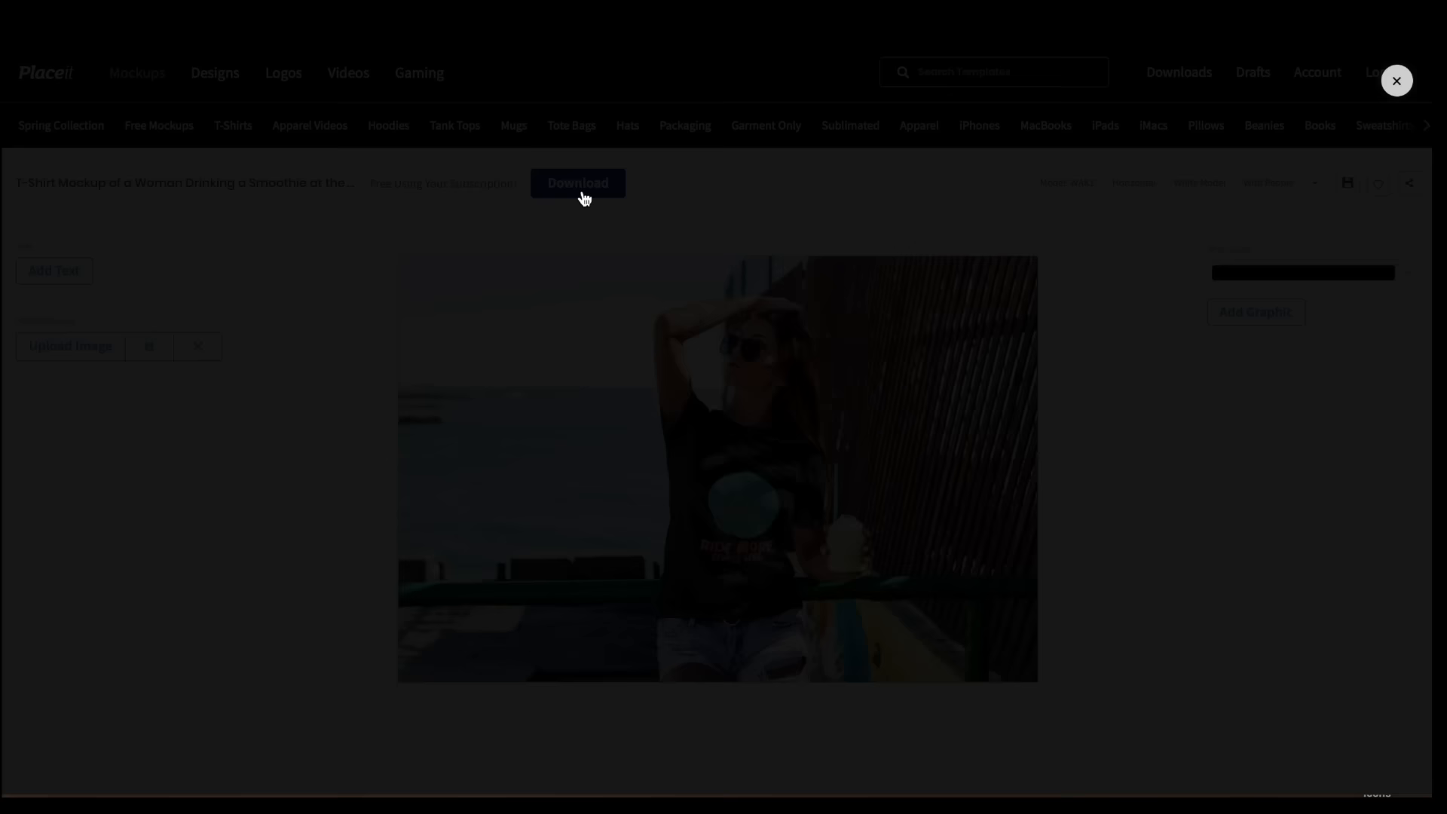
left_click(576, 183)
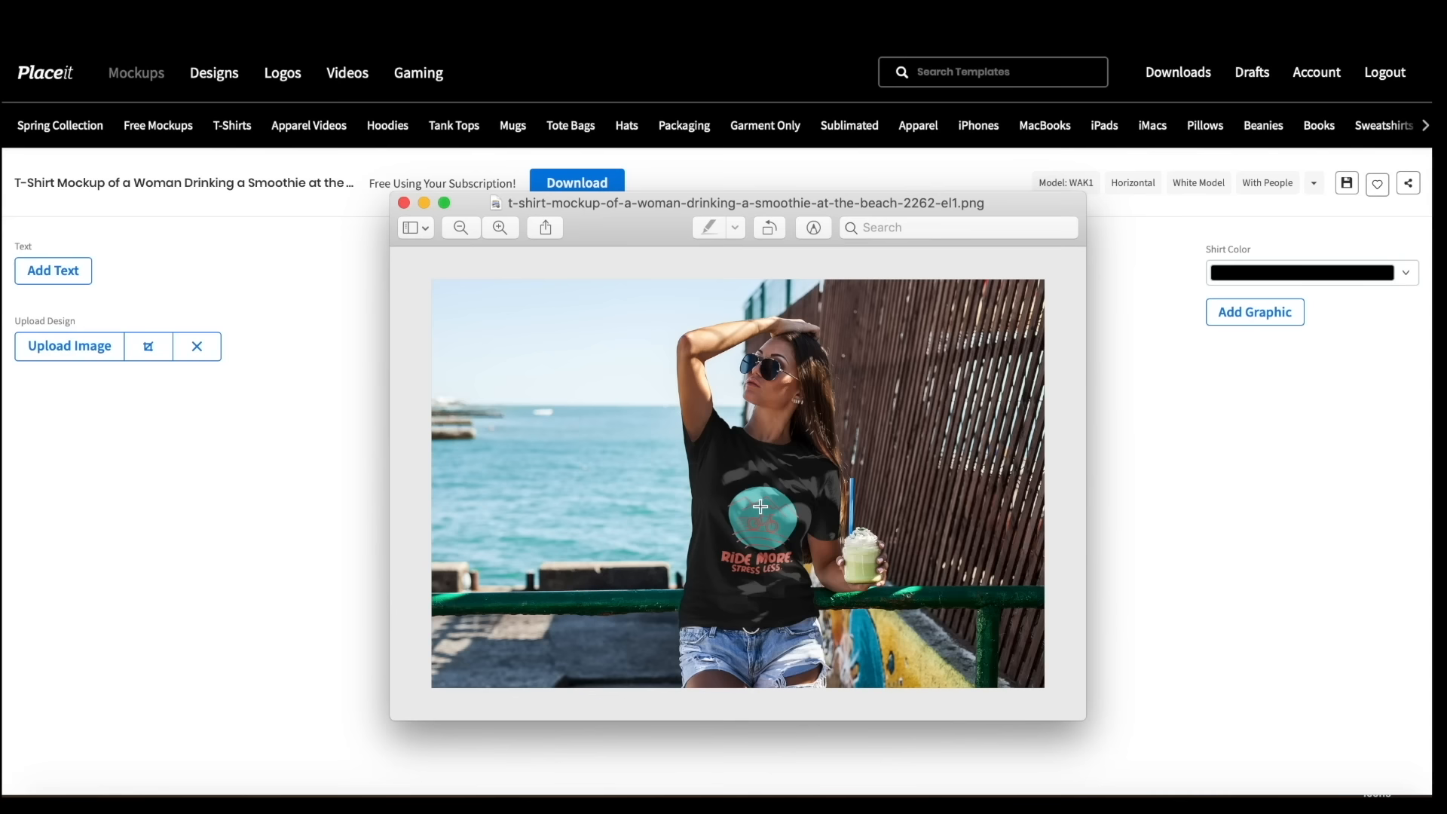